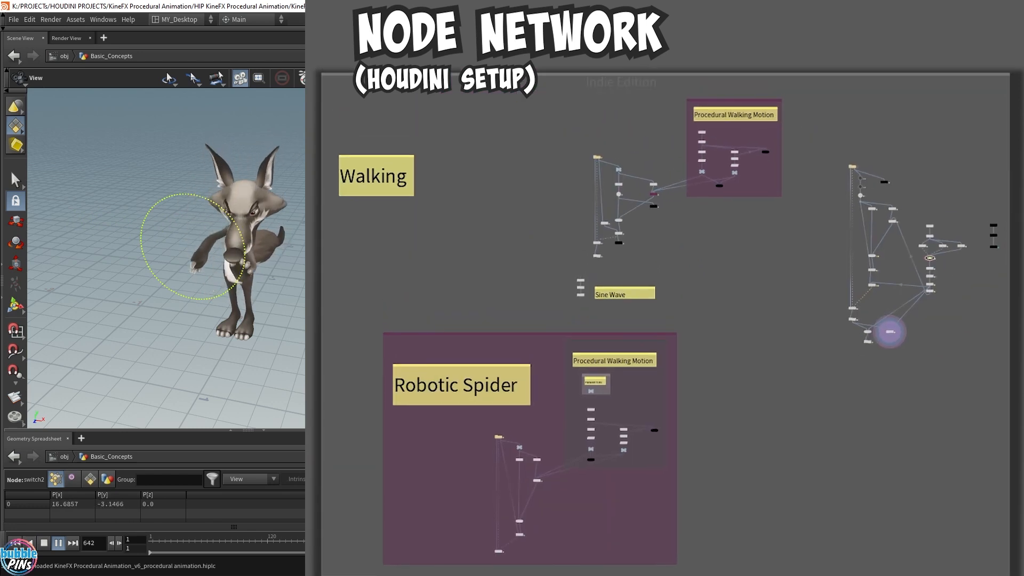
Select the rigpose32 node to show its Coyote_L_Hand pose parameters
{"action": "left_click", "coordinate": [58, 543]}
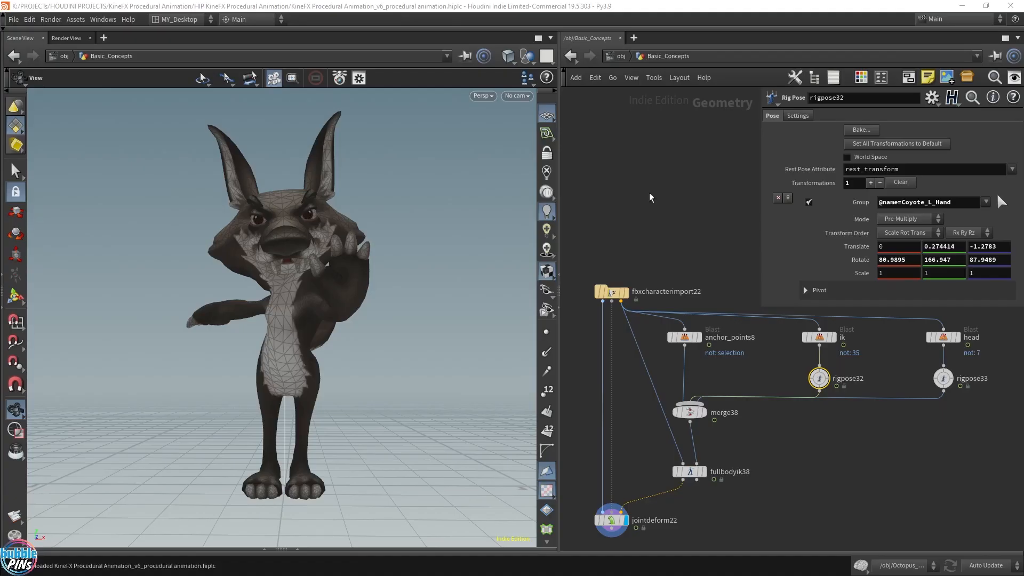
Set rigpose32 translate X to 1, then to -1, swinging the hand right
{"action": "left_click", "coordinate": [897, 247]}
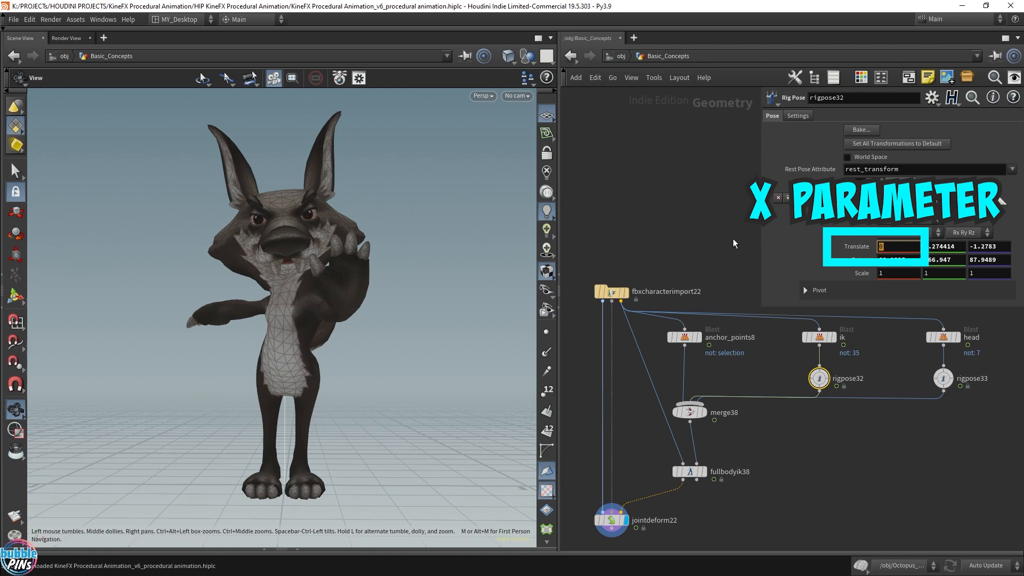
{"action": "type", "text": "1"}
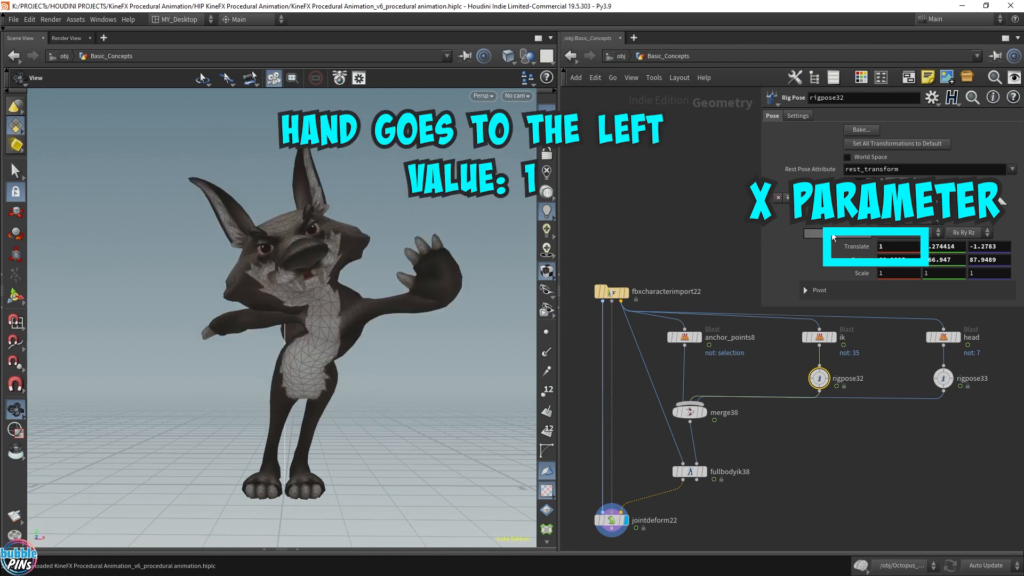
{"action": "left_click", "coordinate": [900, 246]}
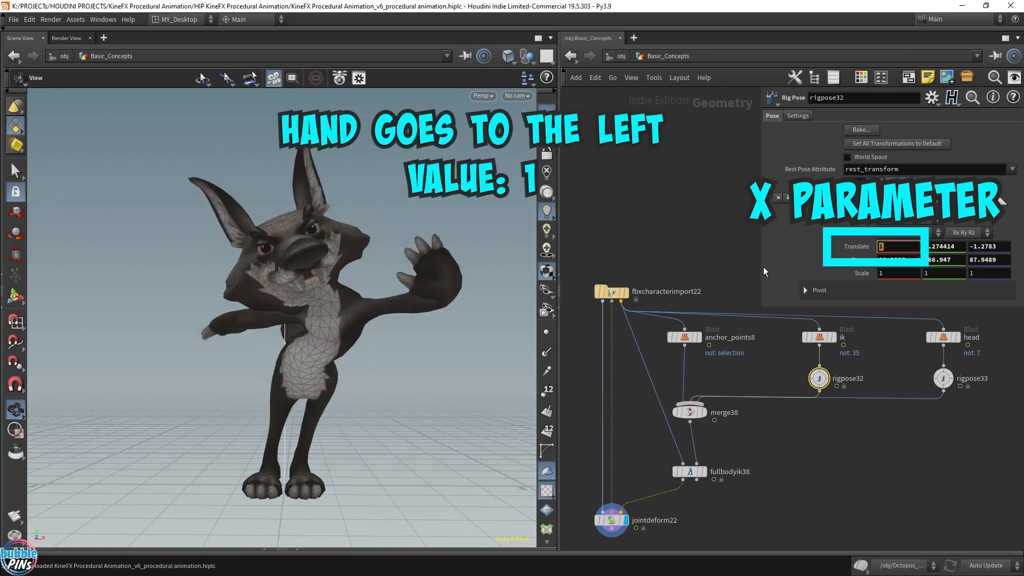
{"action": "type", "text": "-1"}
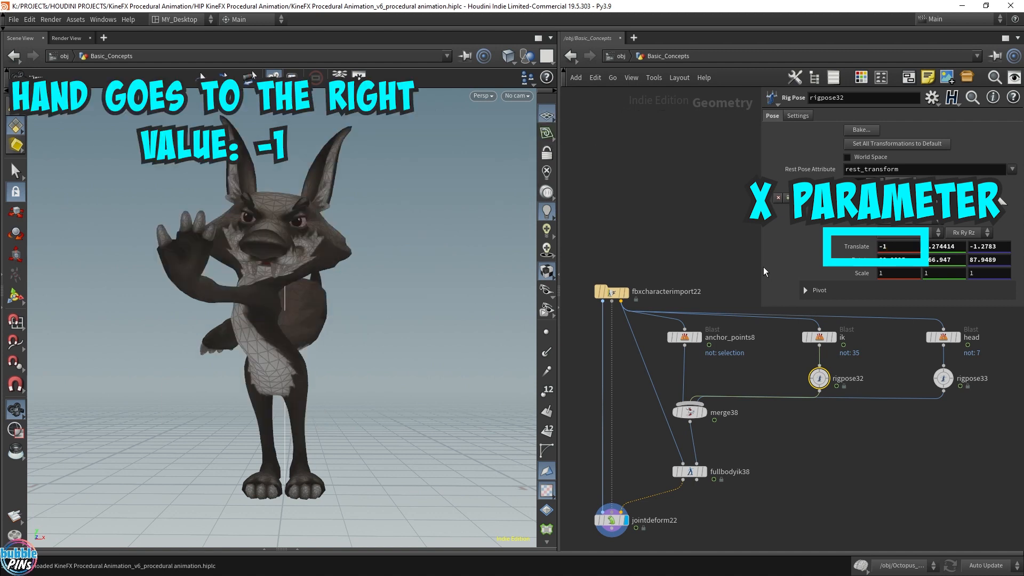